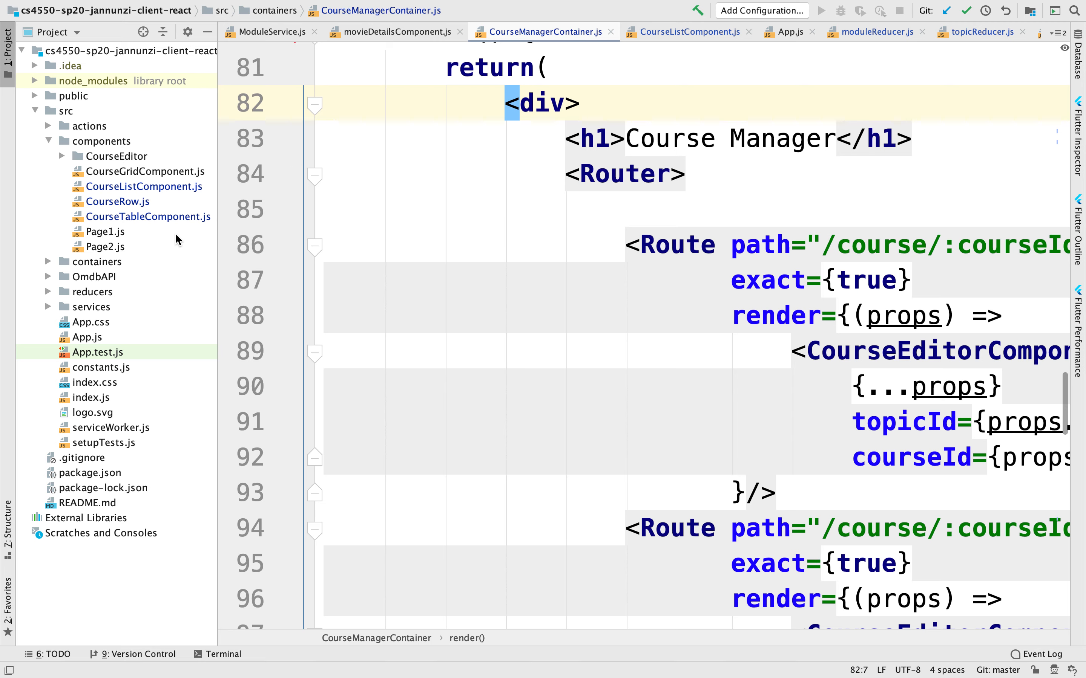
{"action": "mouse_move", "coordinate": [274, 174]}
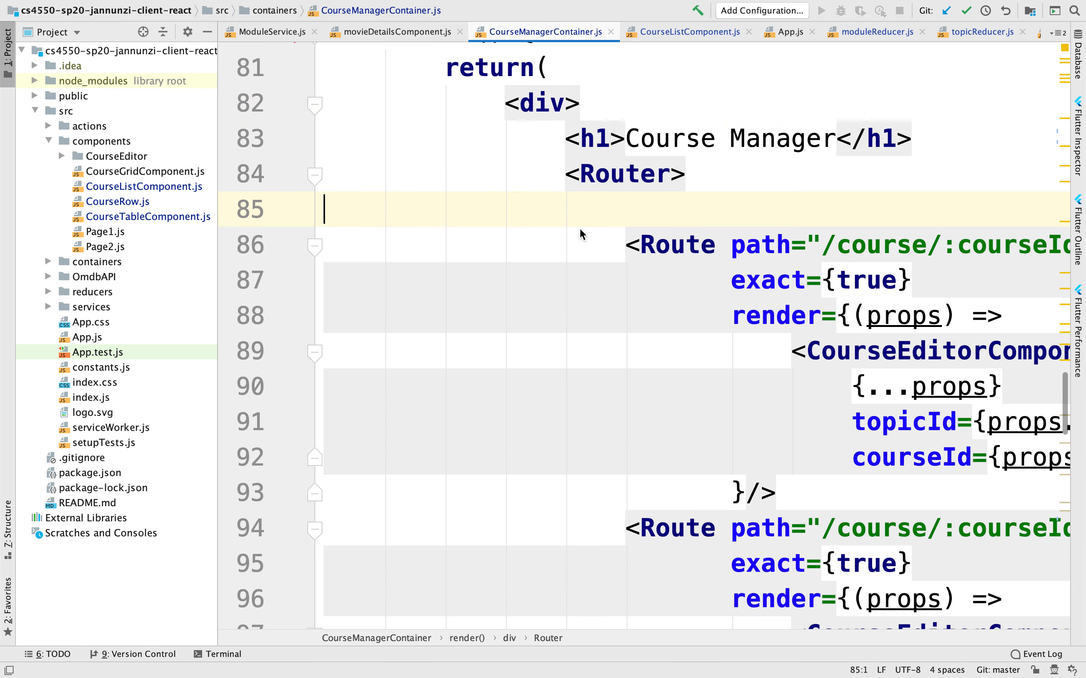
- Hide the project tree, scroll through CourseManagerContainer.js, then switch to the Teams meeting
{"action": "key", "text": "ctrl+tab"}
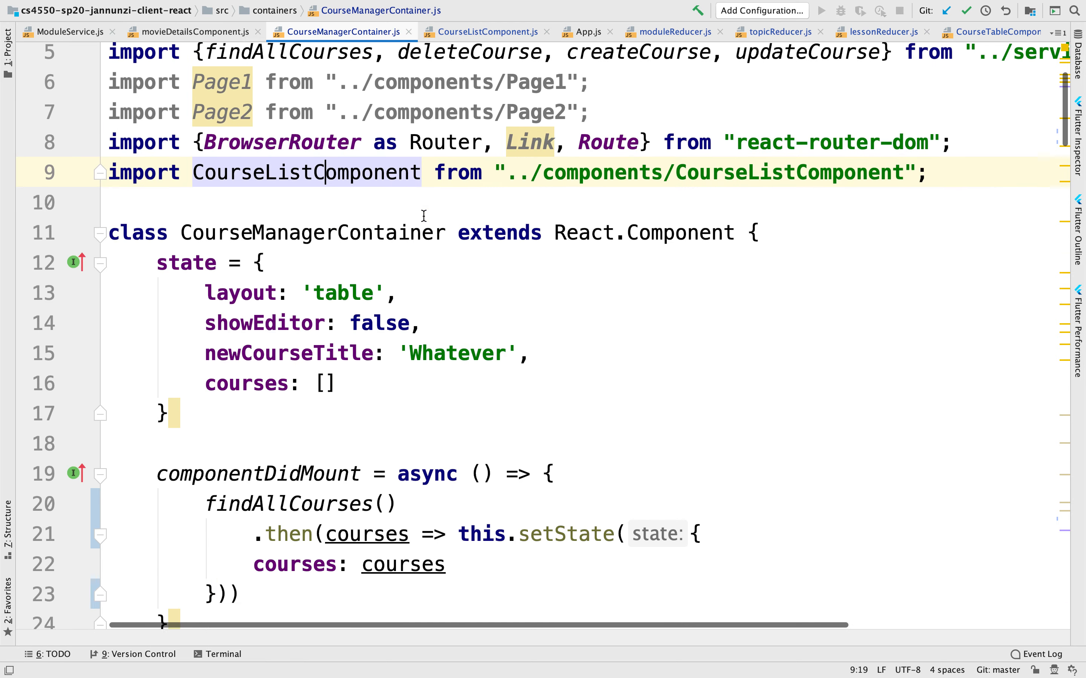
{"action": "scroll", "scroll_direction": "down", "scroll_amount": 3}
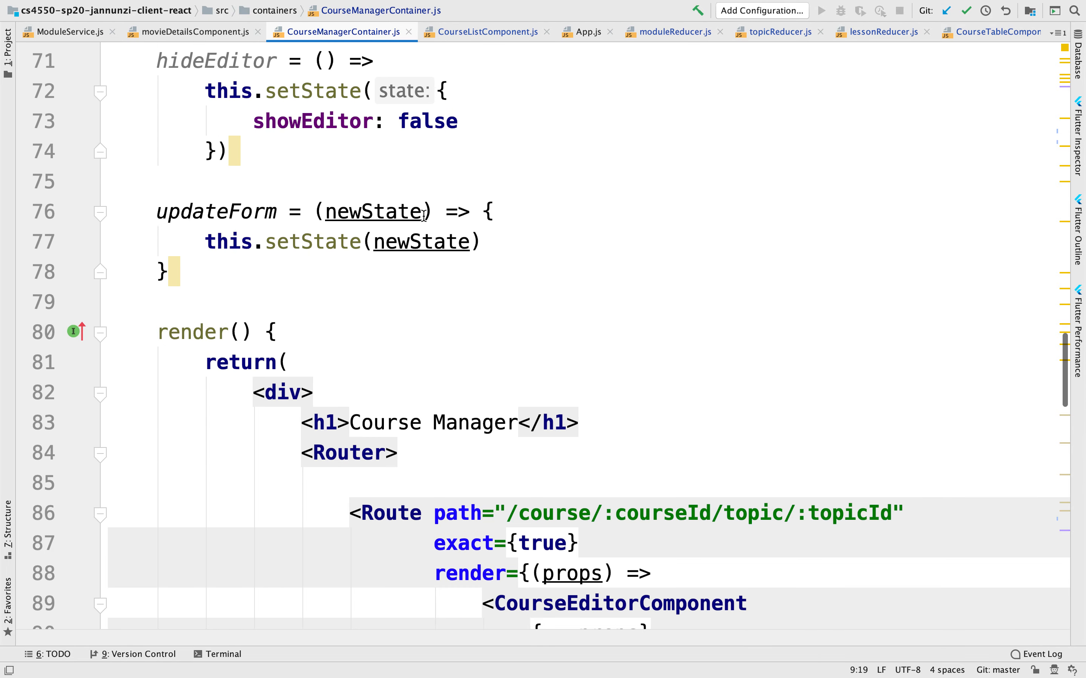
{"action": "key", "text": "cmd+tab"}
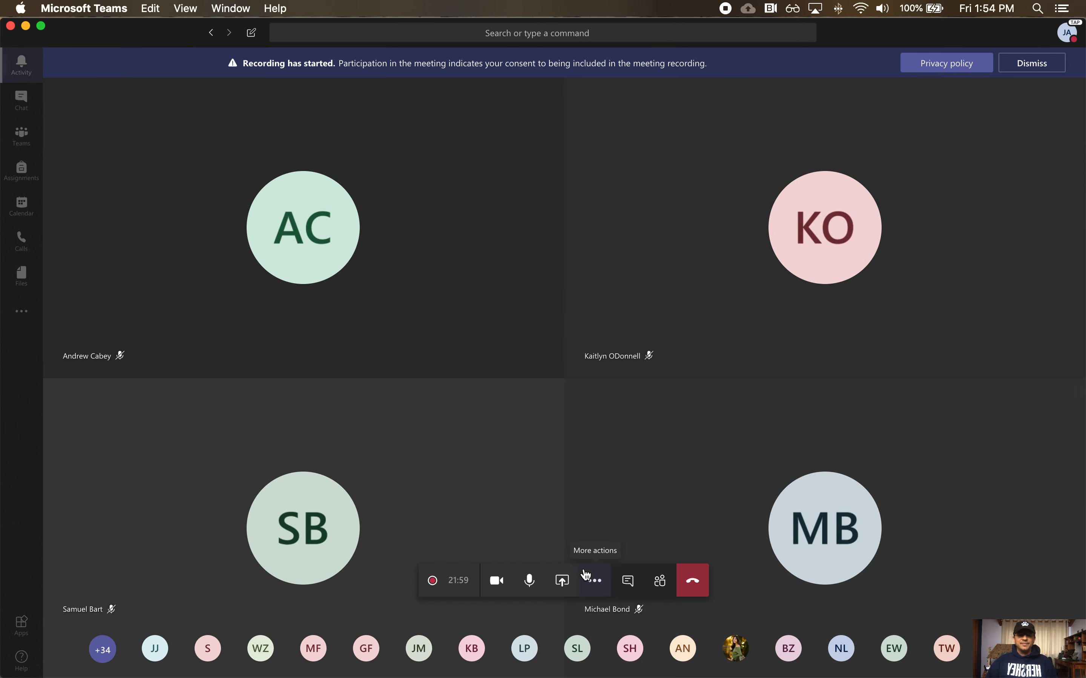
- Return from the Teams meeting to CourseManagerContainer.js in the IDE
{"action": "left_click", "coordinate": [562, 580]}
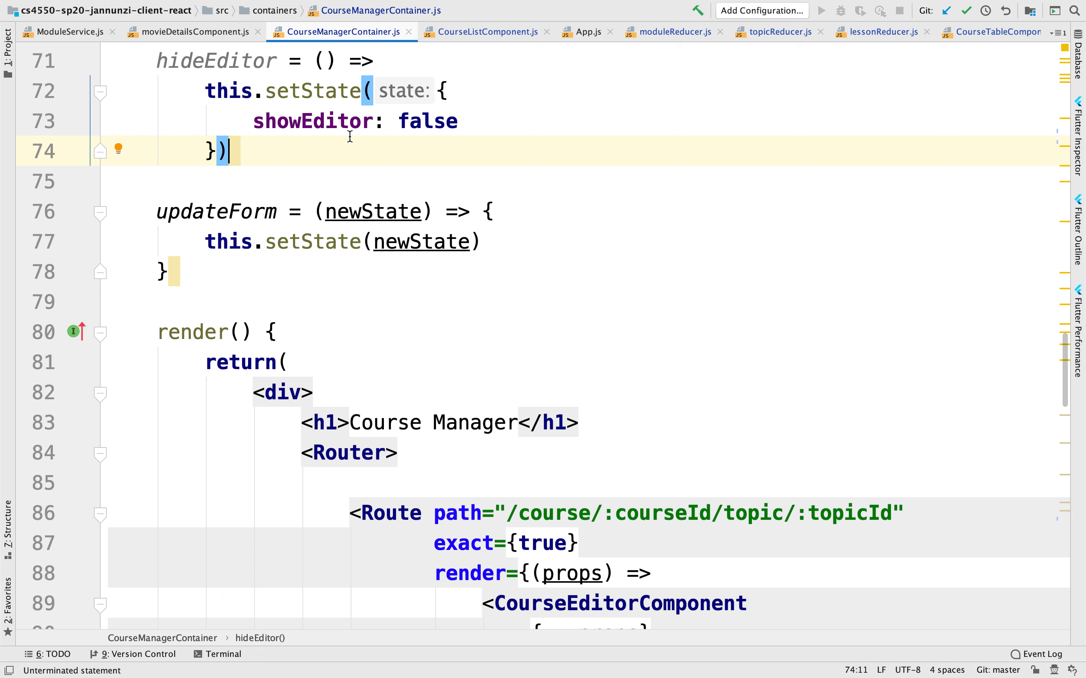
{"action": "mouse_move", "coordinate": [340, 141]}
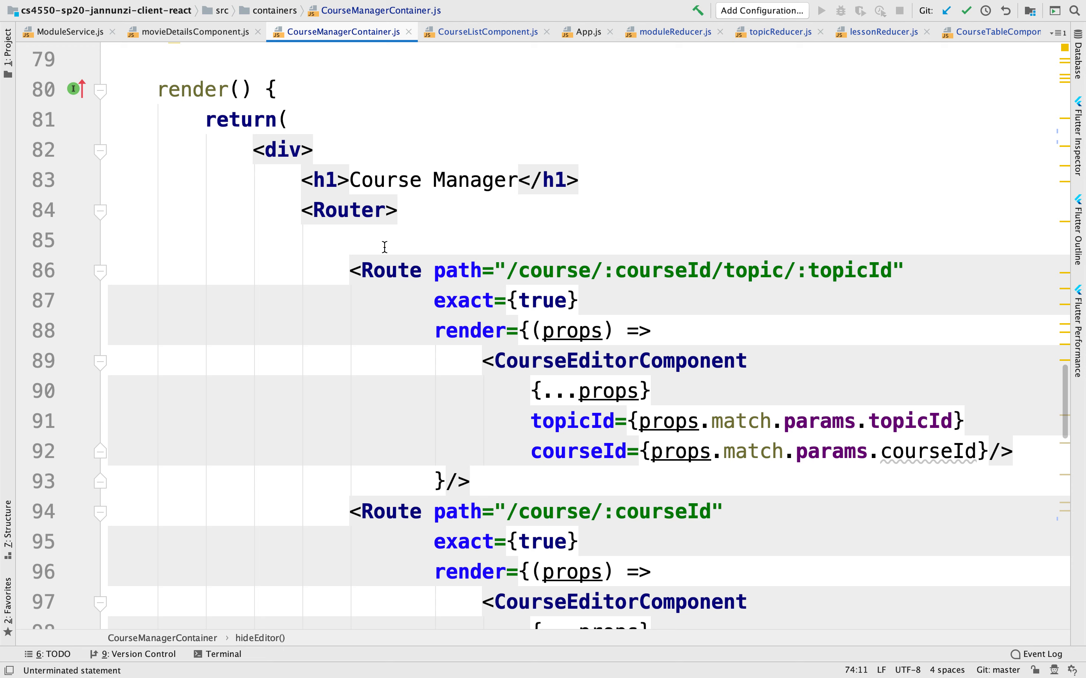
{"action": "mouse_move", "coordinate": [32, 102]}
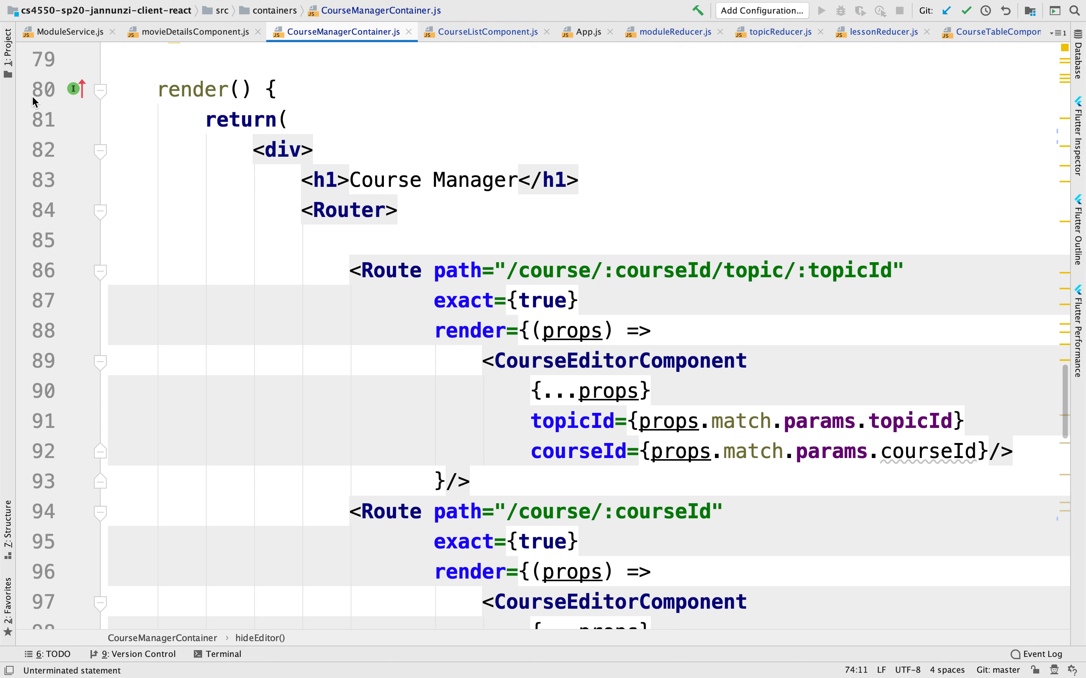
- Show the project file tree again beside the render() routes
{"action": "left_click", "coordinate": [9, 41]}
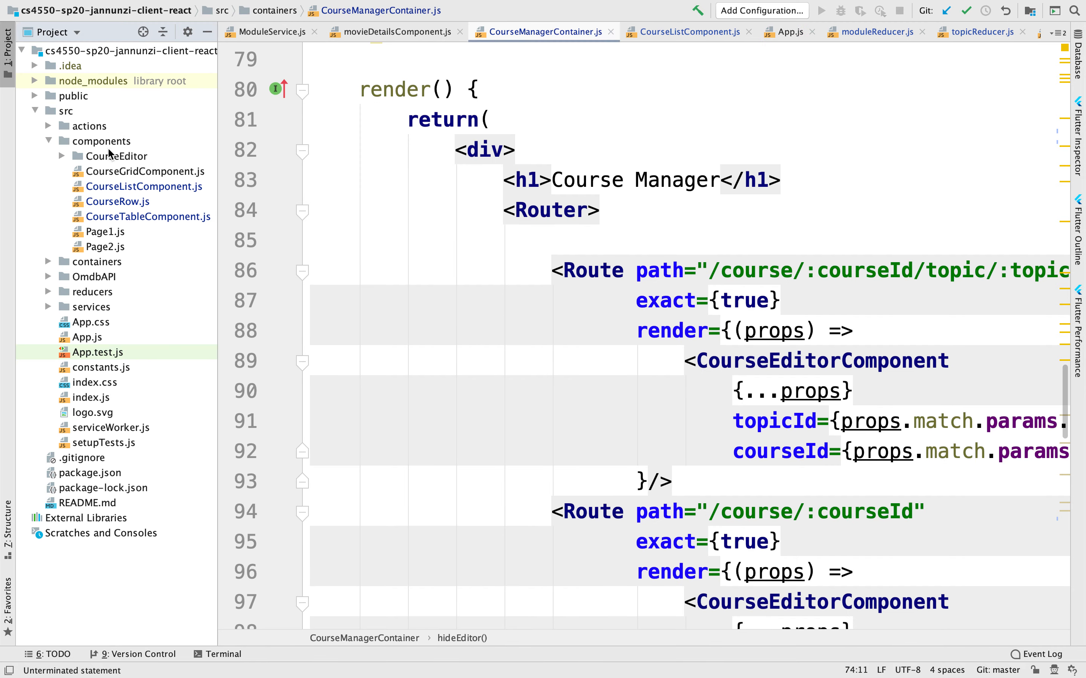
- Create a new JavaScript file named Home in the components folder
{"action": "left_click", "coordinate": [102, 141]}
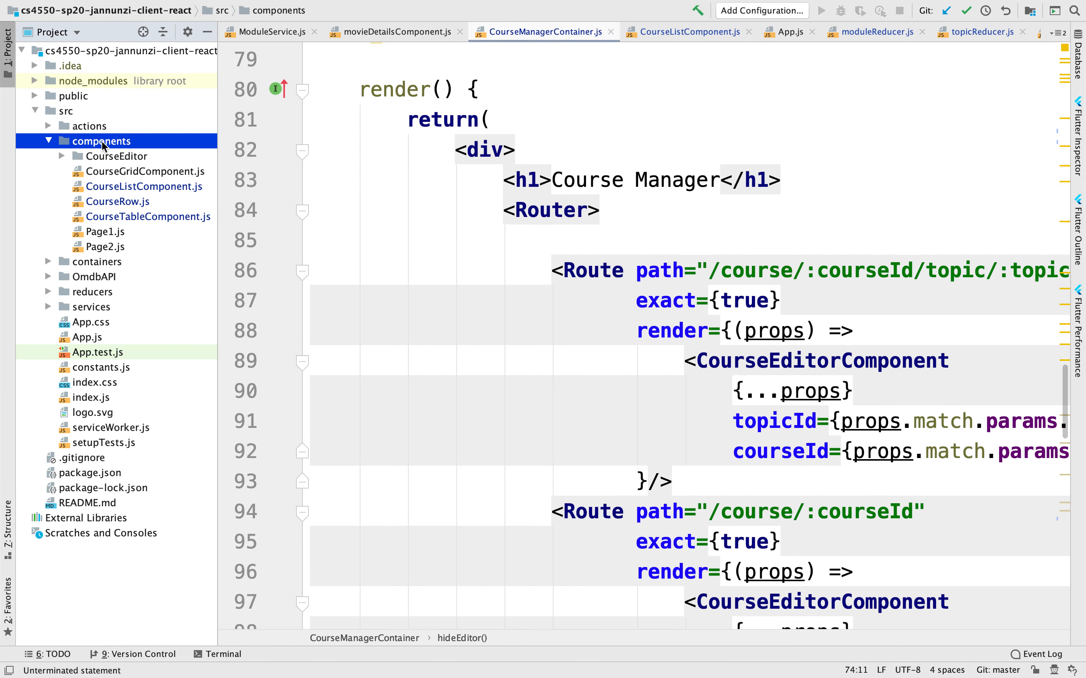
{"action": "right_click", "coordinate": [102, 141]}
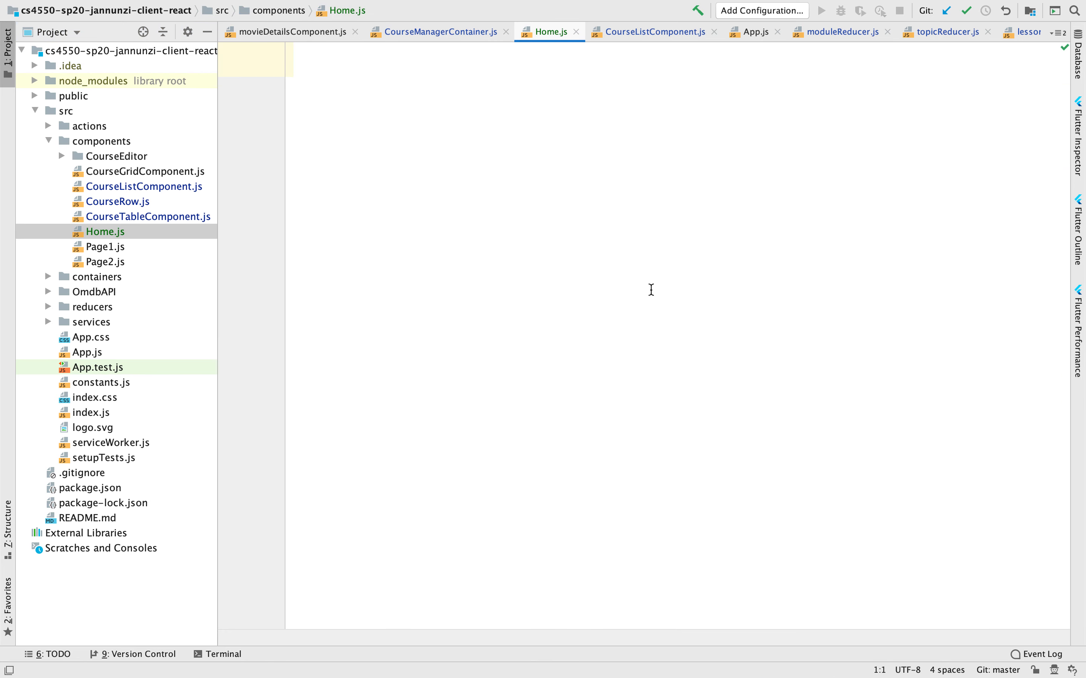
- Import React and declare an exported Home class extending React.Component
{"action": "type", "text": "im"}
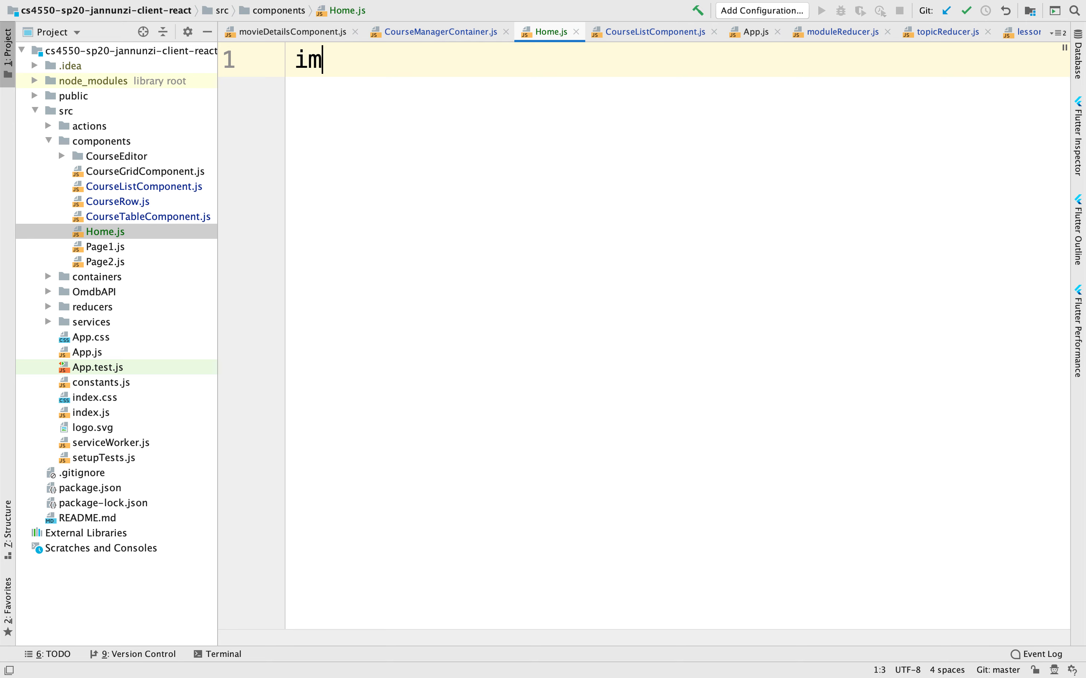
{"action": "type", "text": "port React from \"react\";"}
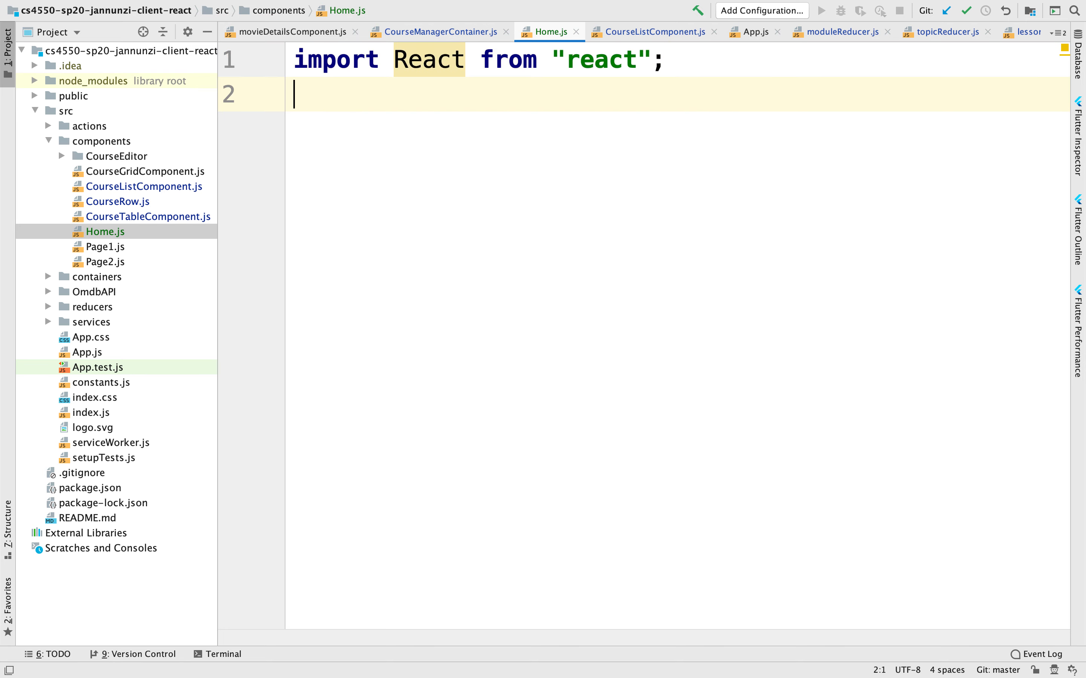
{"action": "key", "text": "enter"}
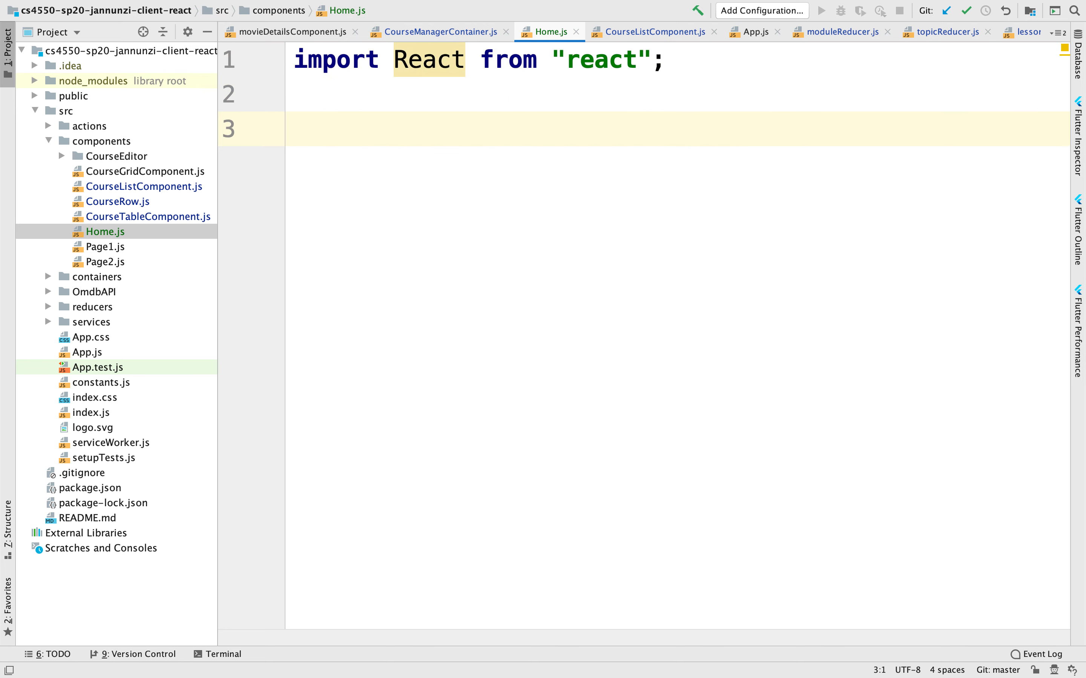
{"action": "type", "text": "export default class  {"}
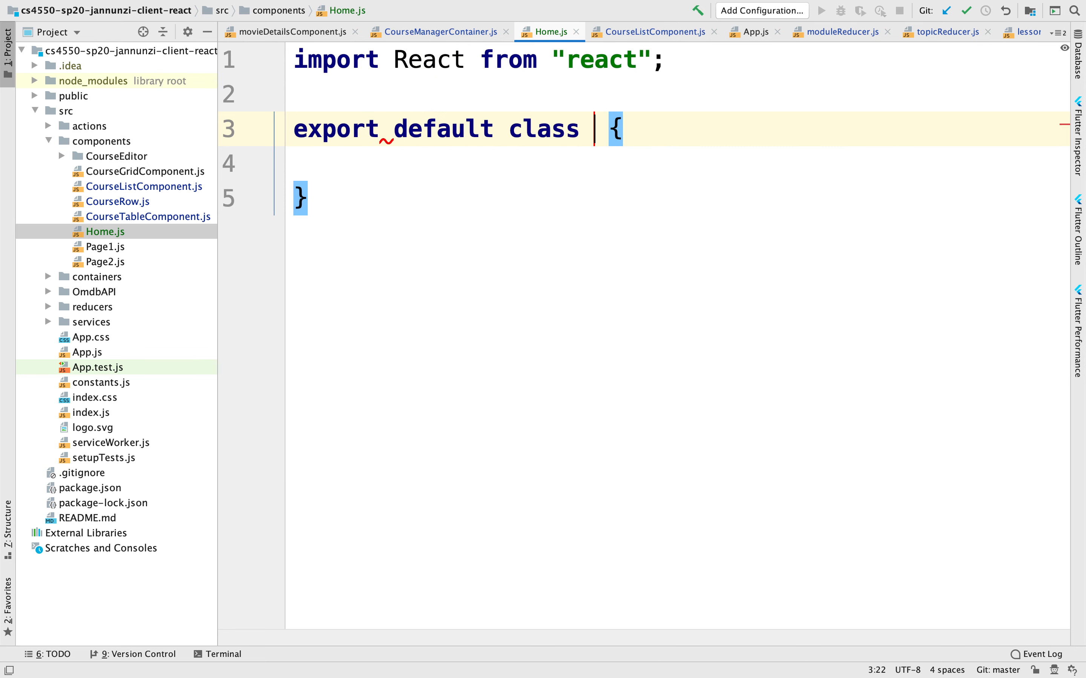
{"action": "type", "text": "Hoe"}
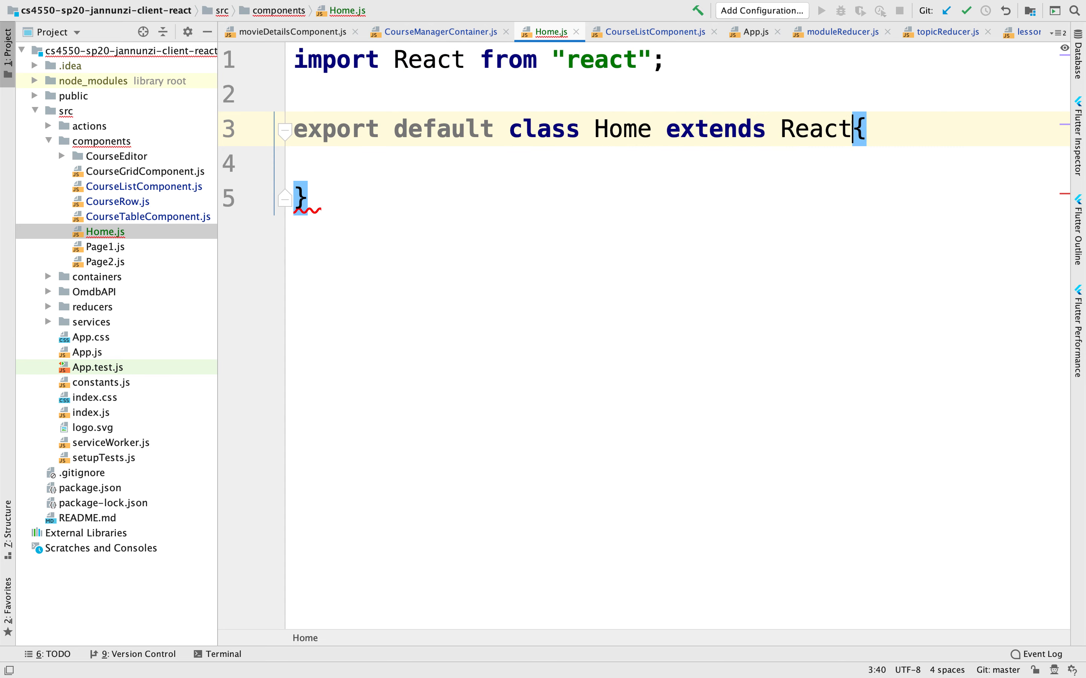
{"action": "type", "text": ".Com"}
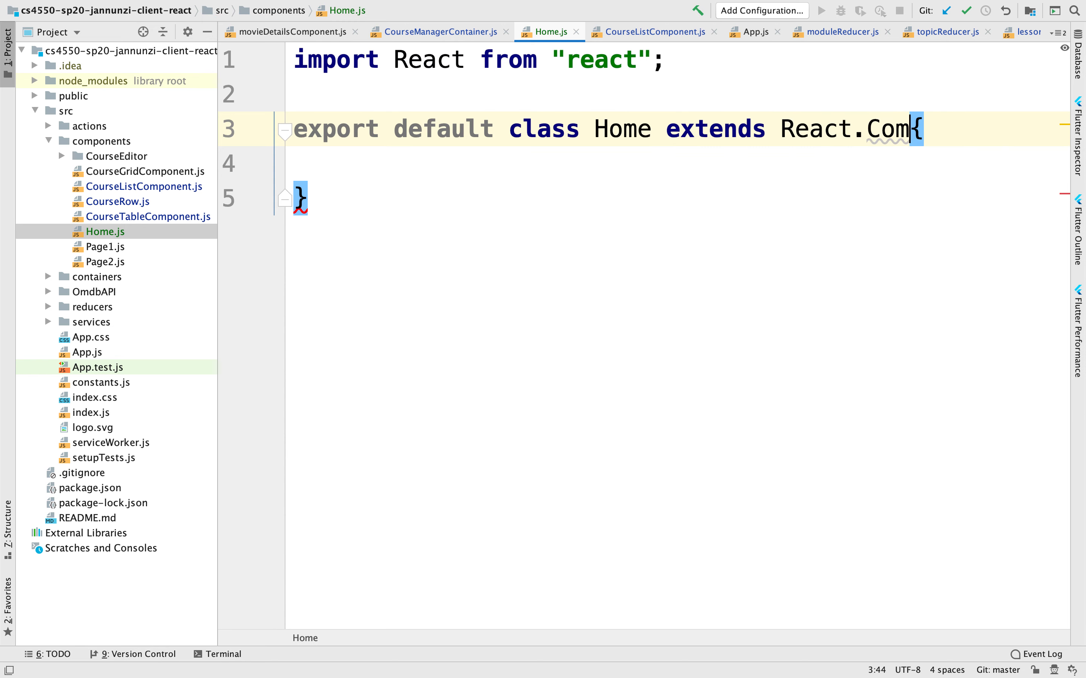
{"action": "type", "text": "ponent"}
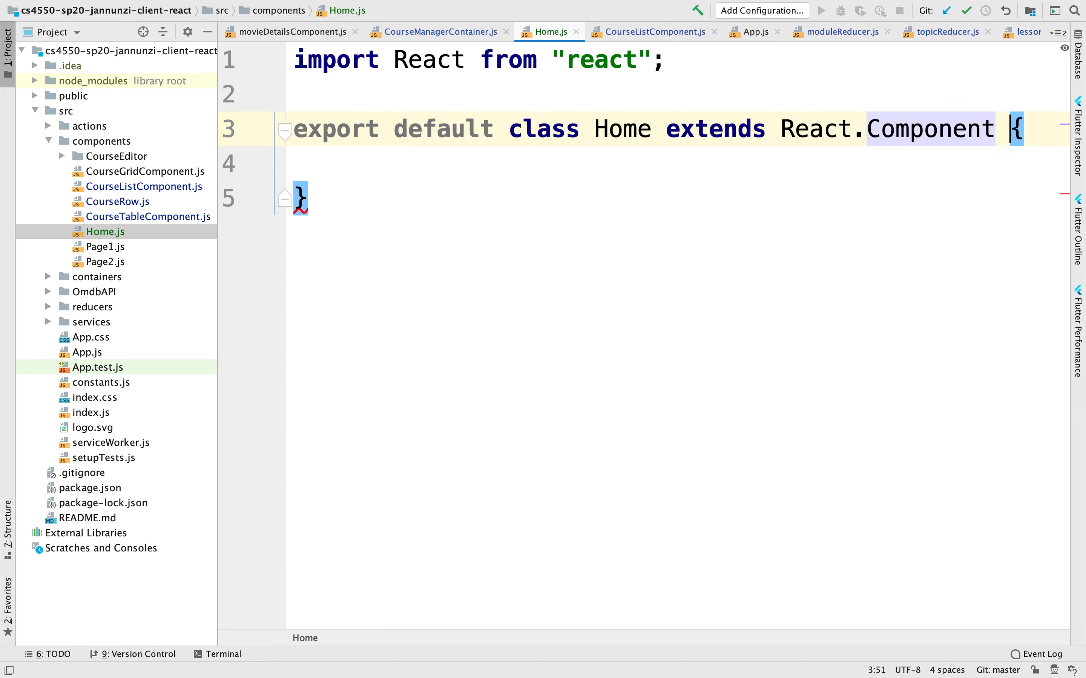
- Write render() returning a div containing an h1 reading Home
{"action": "type", "text": "render() {"}
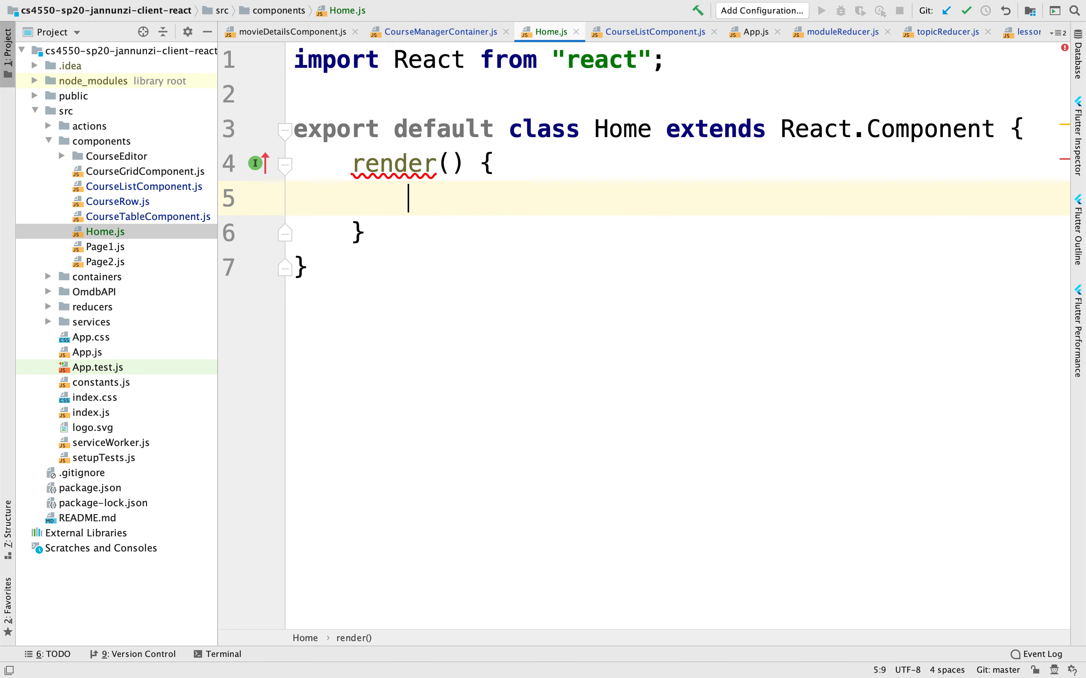
{"action": "type", "text": "return()"}
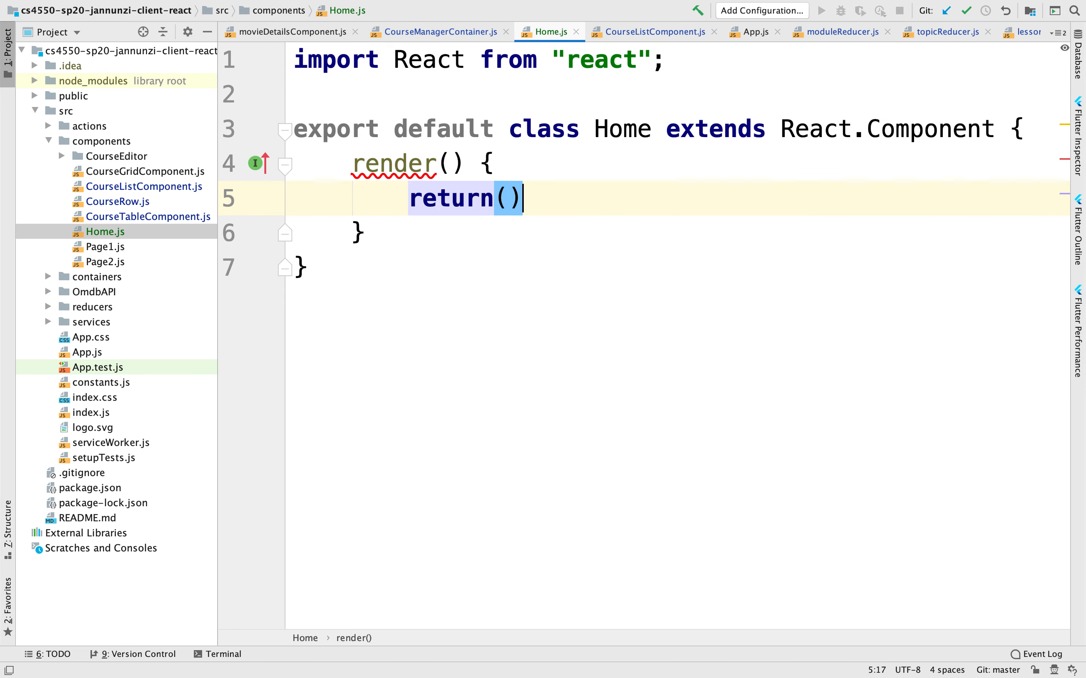
{"action": "type", "text": "<"}
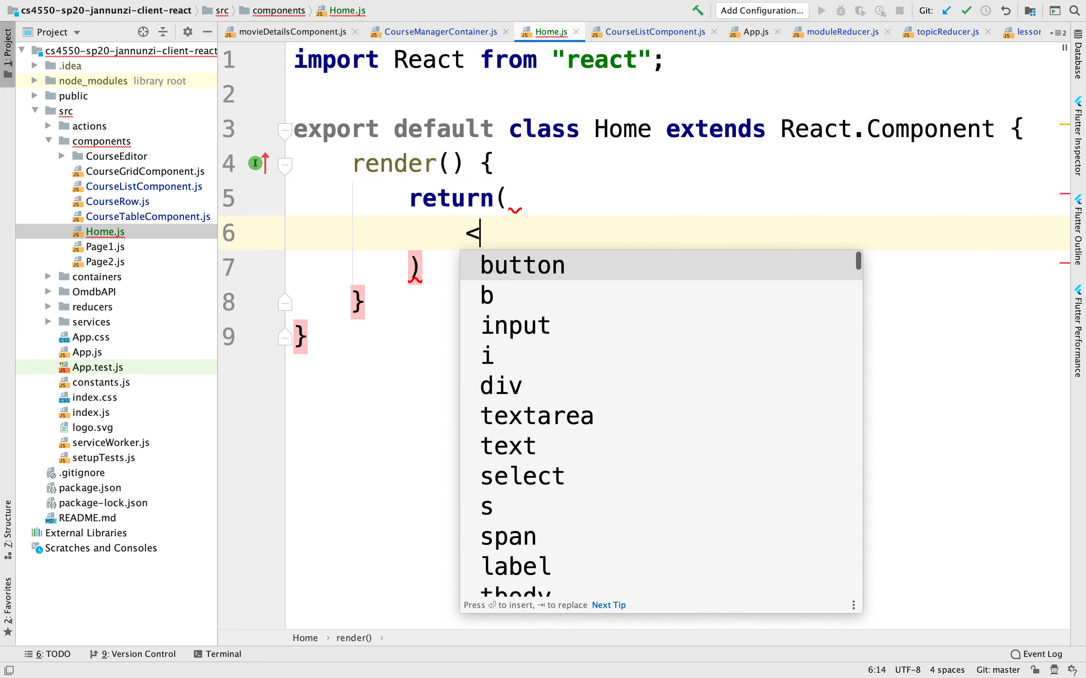
{"action": "type", "text": "div>"}
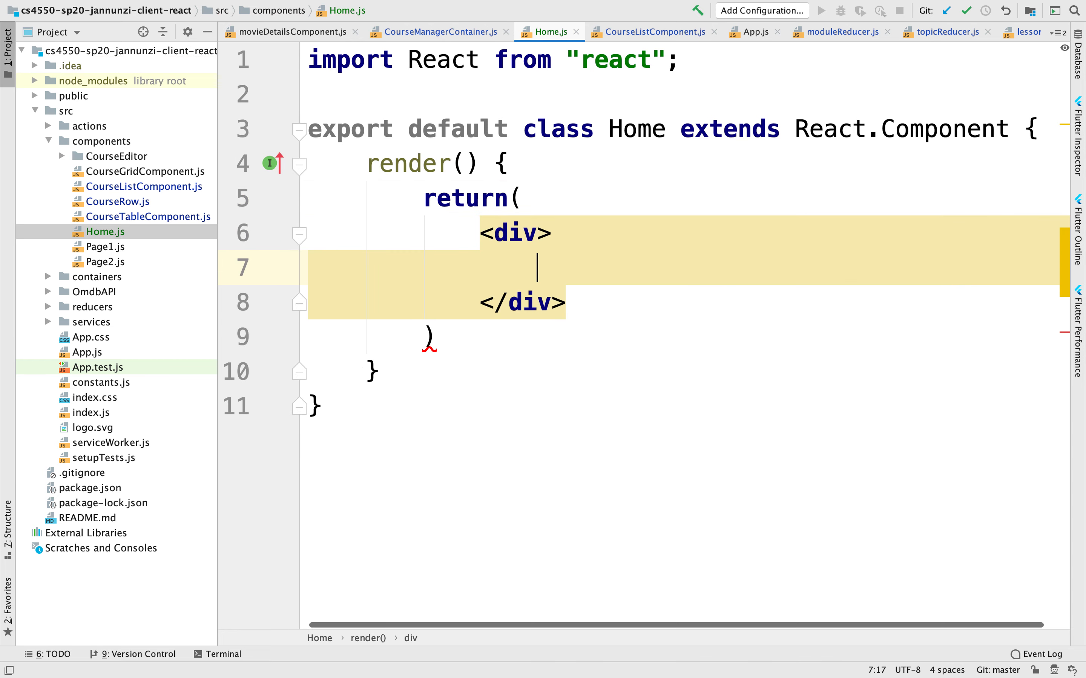
{"action": "type", "text": "<h"}
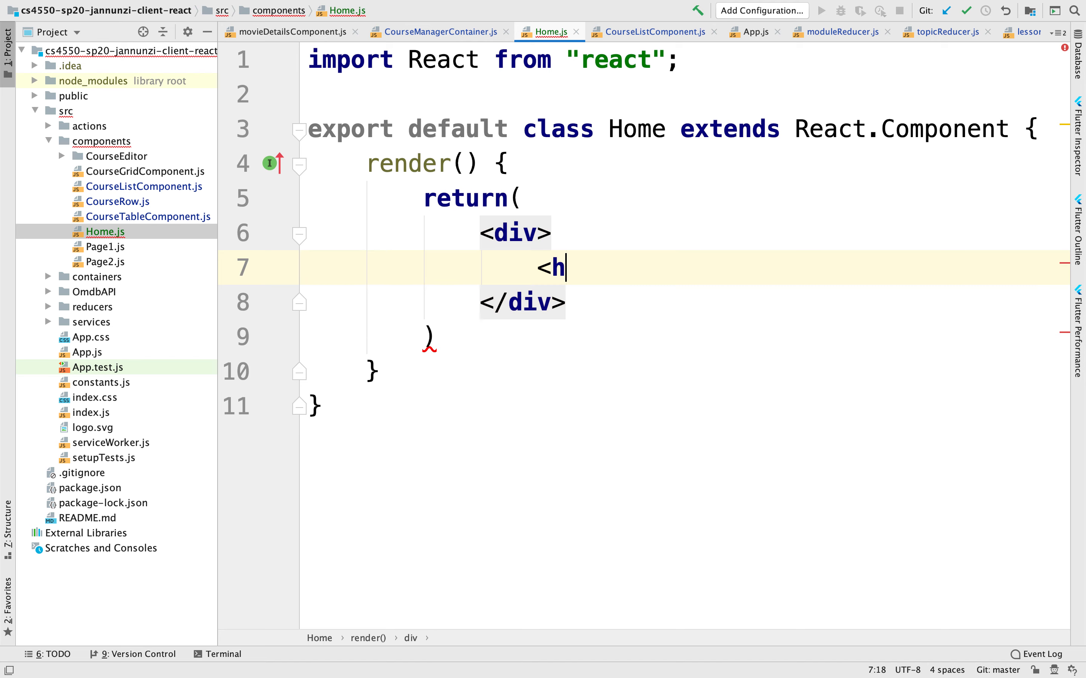
{"action": "type", "text": "1>Home</h1>"}
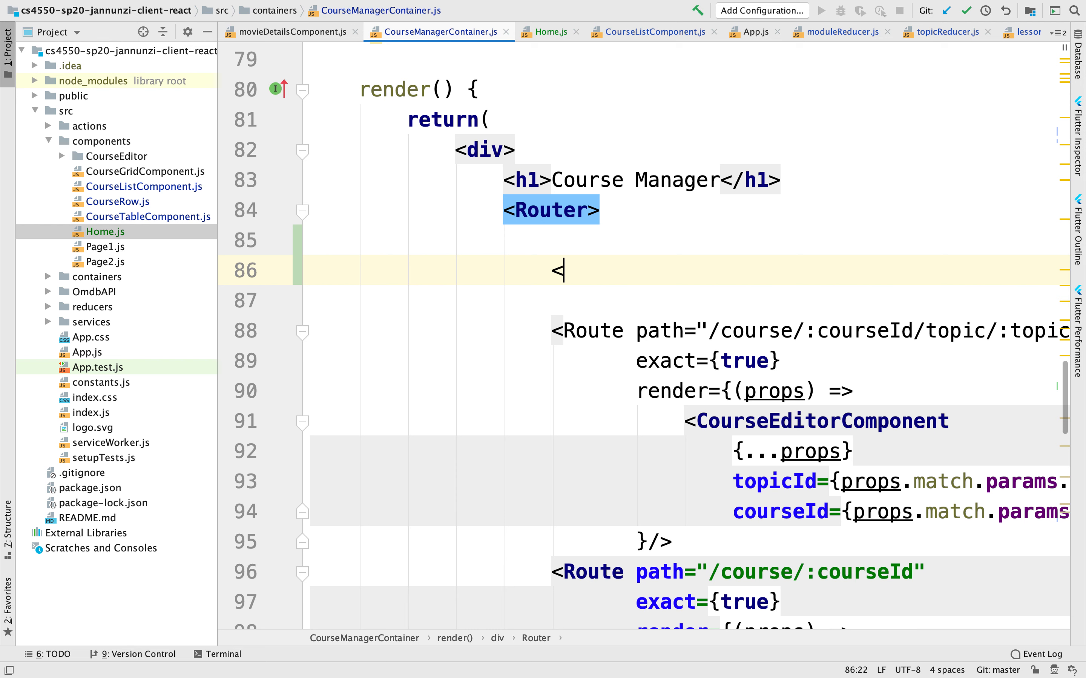
- Add a Route with path "/", exact={true}, component={Home} inside Router, then reach the terminal
{"action": "type", "text": "Route/>"}
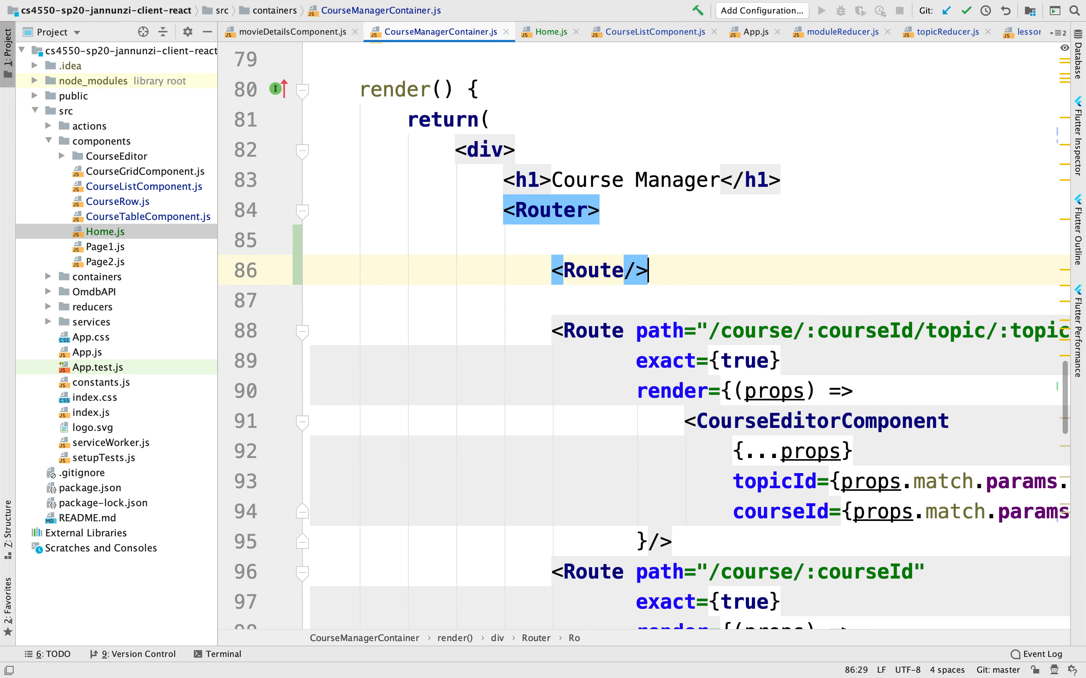
{"action": "key", "text": "Enter"}
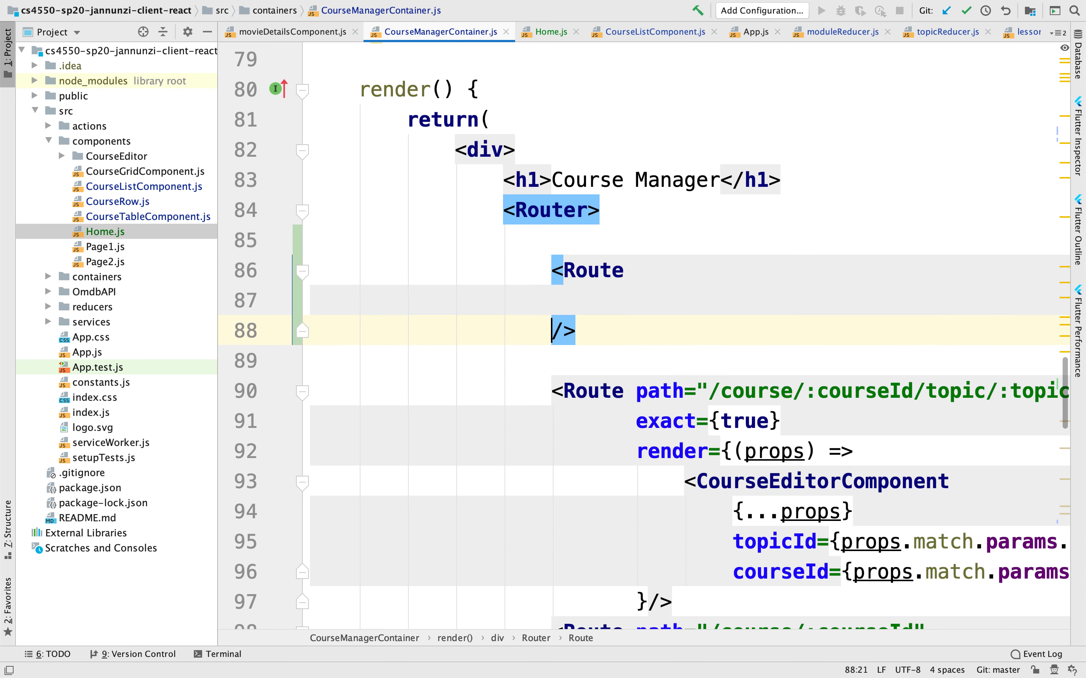
{"action": "type", "text": "path"}
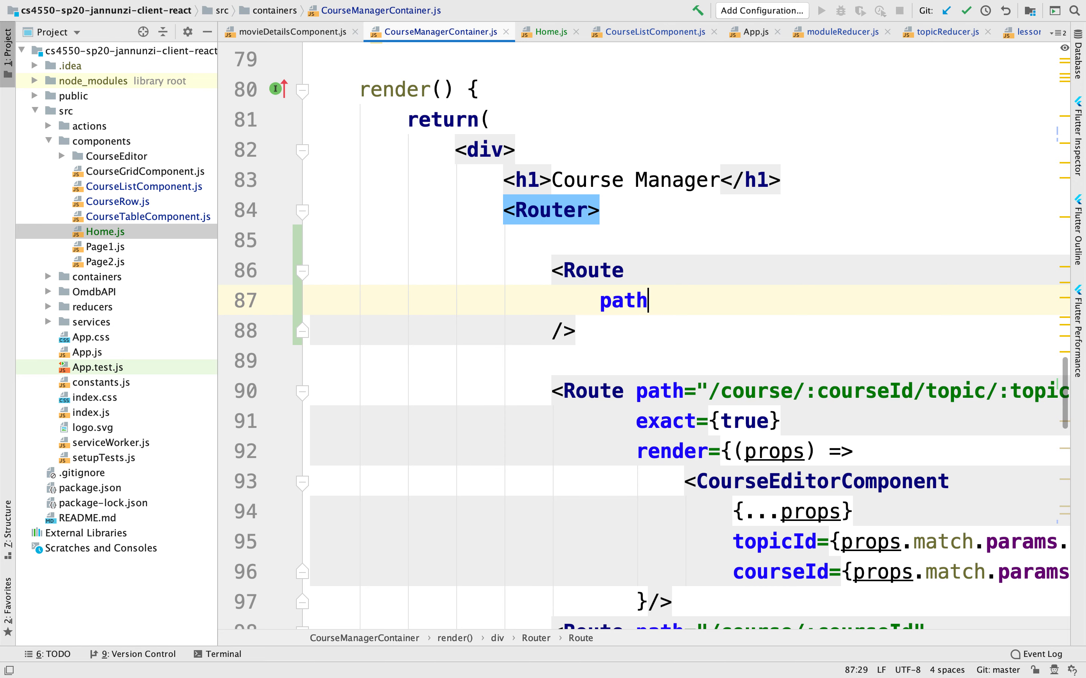
{"action": "type", "text": "=\"/"}
{"action": "type", "text": "e"}
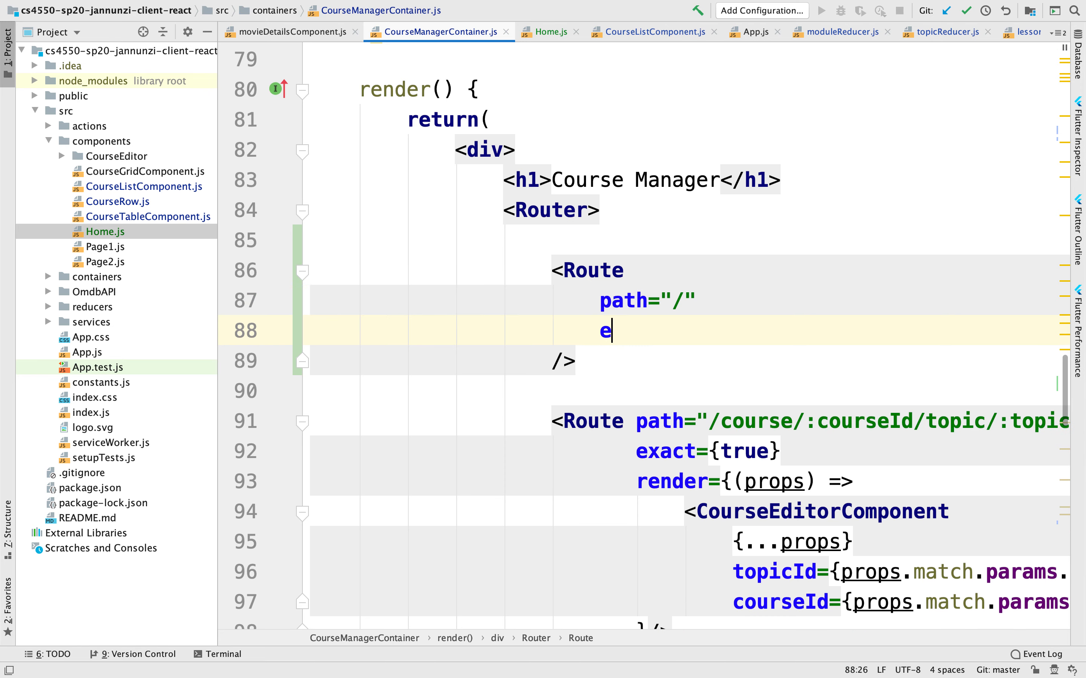
{"action": "type", "text": "xact"}
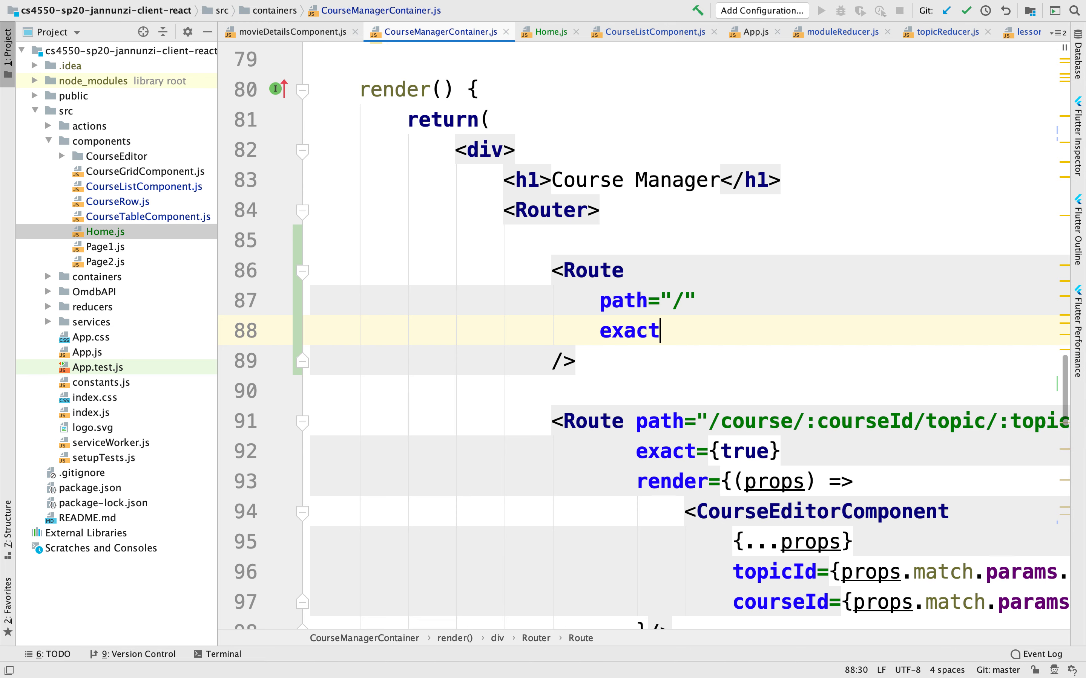
{"action": "type", "text": "={true"}
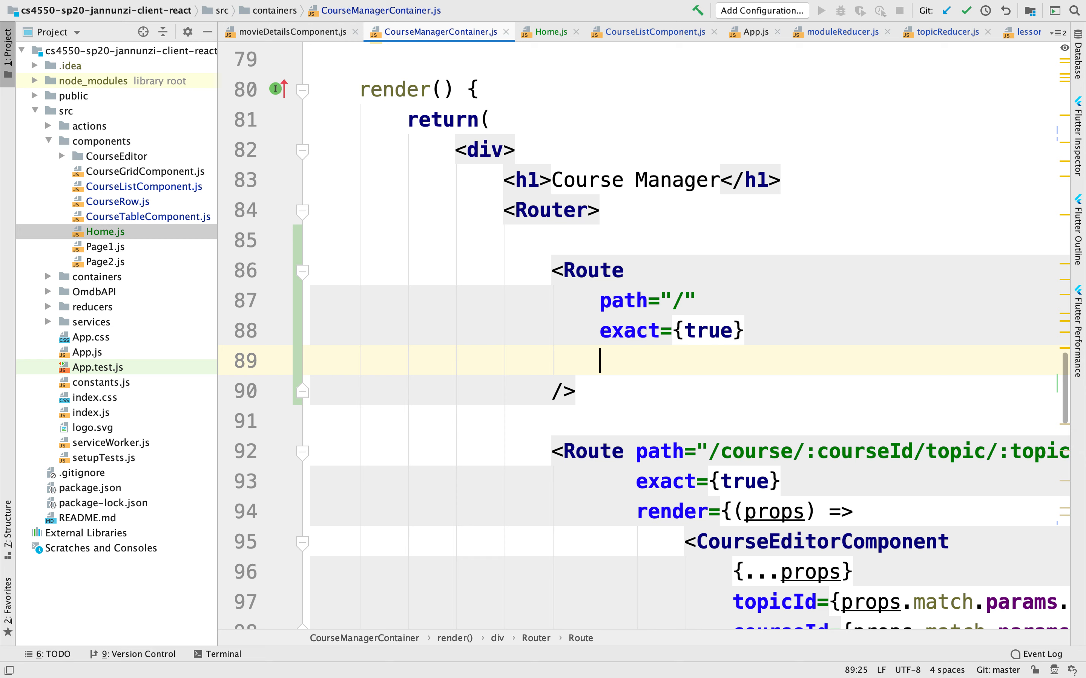
{"action": "type", "text": "component={Home"}
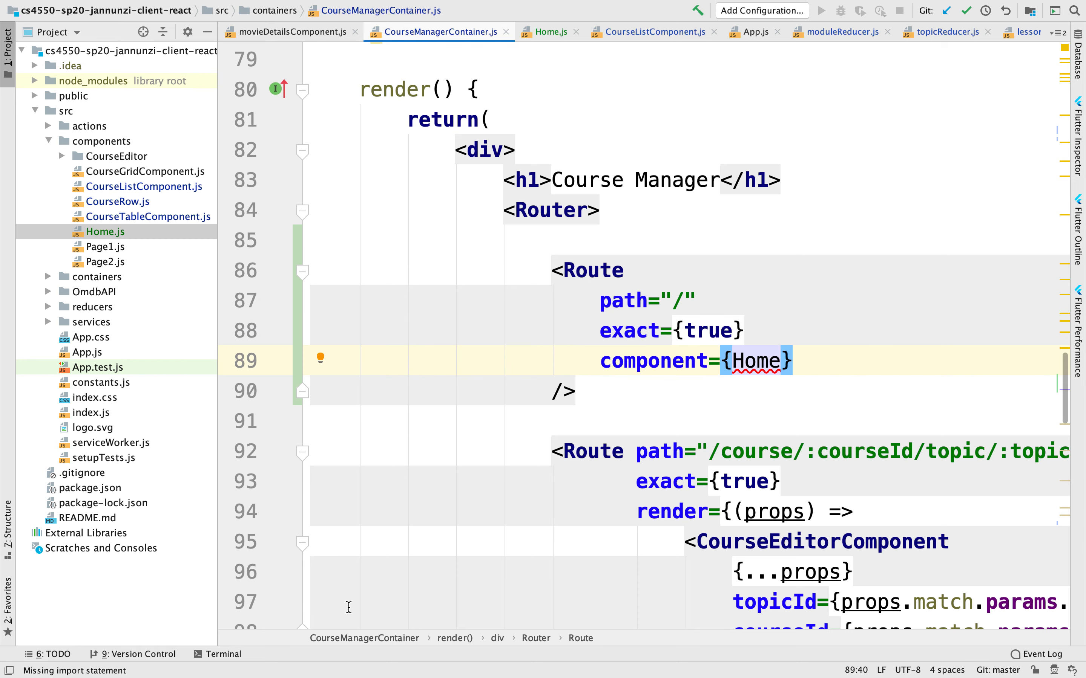
{"action": "left_click", "coordinate": [221, 654]}
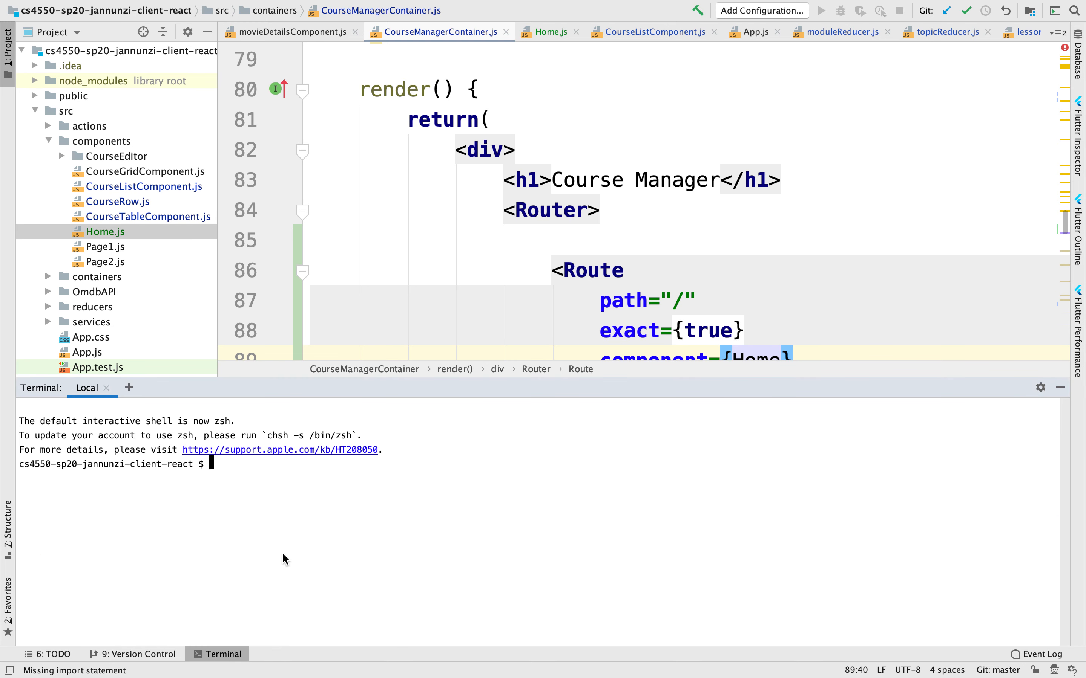
- Run npm start, accept the Home auto-import, and view localhost:3000 showing Course Manager and Home
{"action": "type", "text": "npm start"}
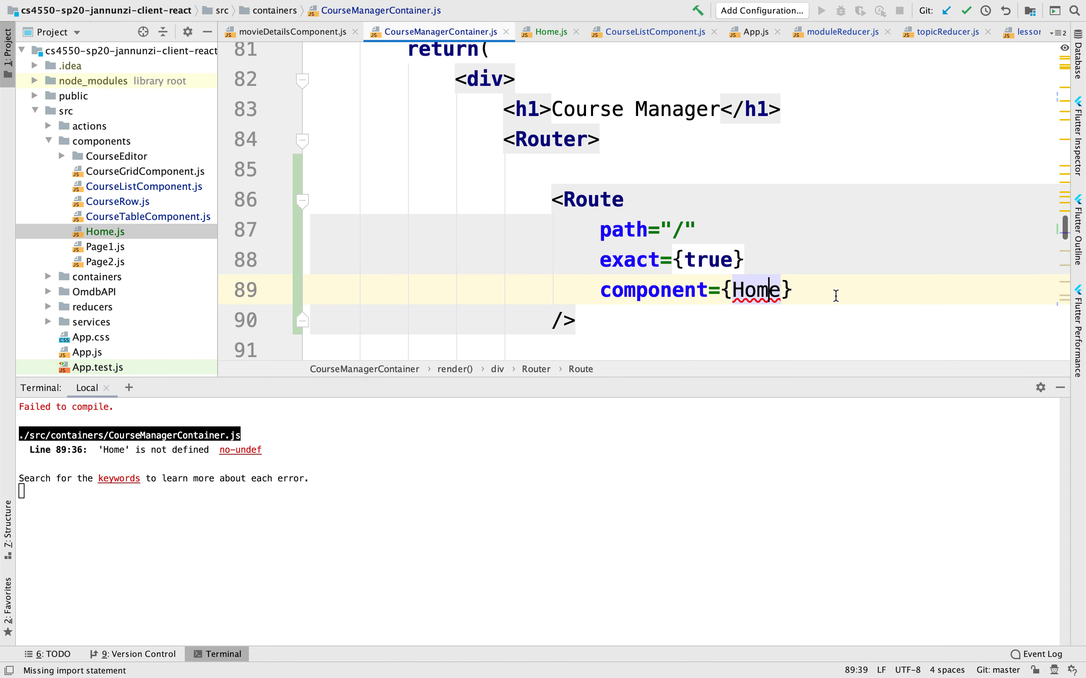
{"action": "key", "text": "Backspace"}
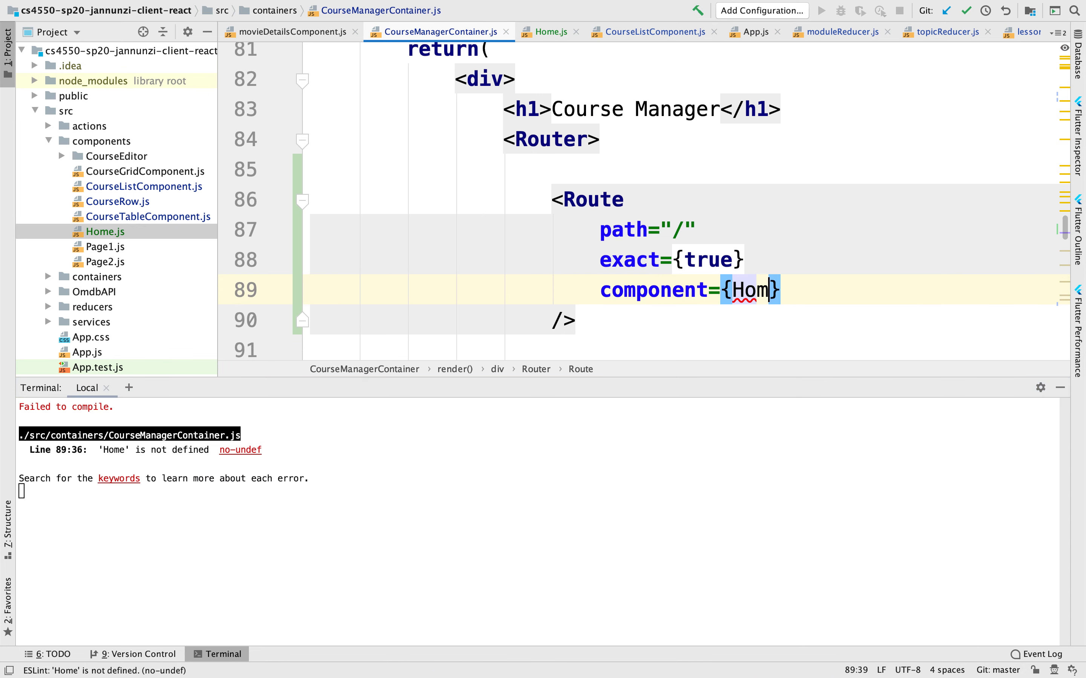
{"action": "type", "text": "e"}
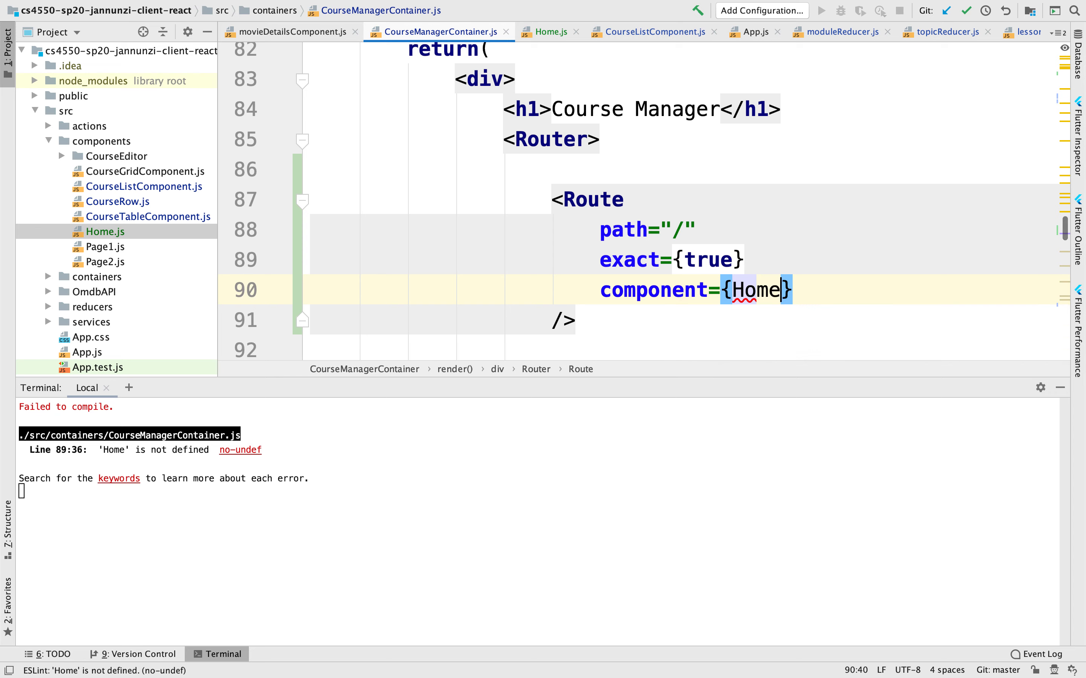
{"action": "key", "text": "cmd+tab"}
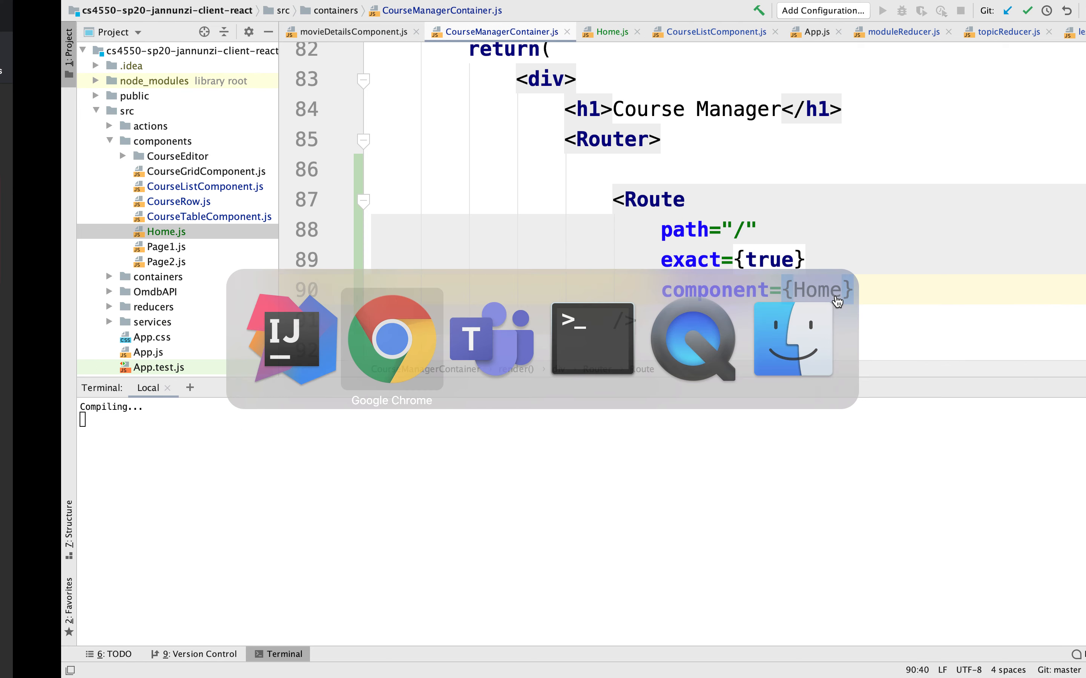
{"action": "left_click", "coordinate": [390, 337]}
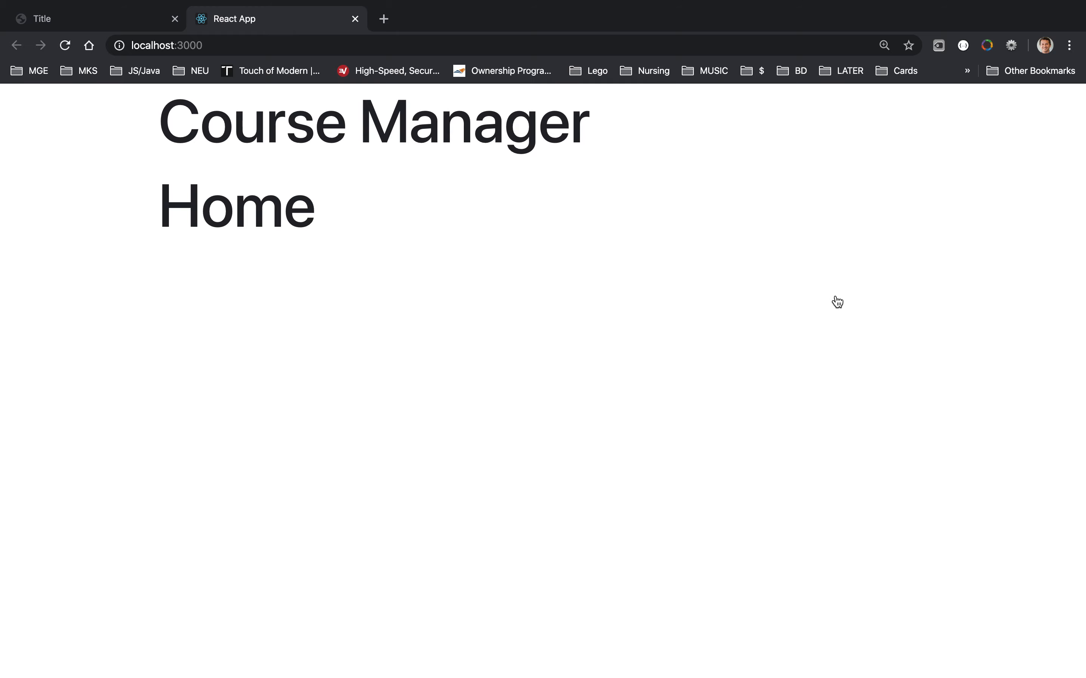